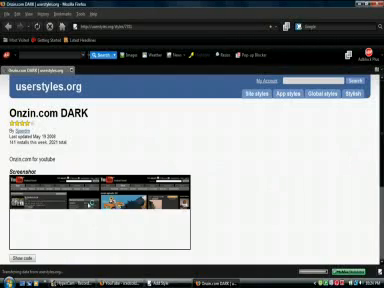
{"action": "scroll", "scroll_direction": "down", "scroll_amount": 3}
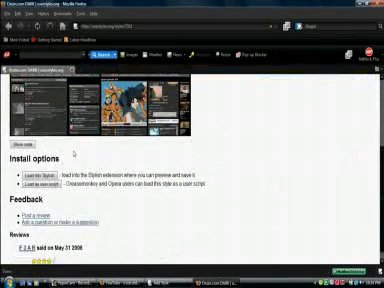